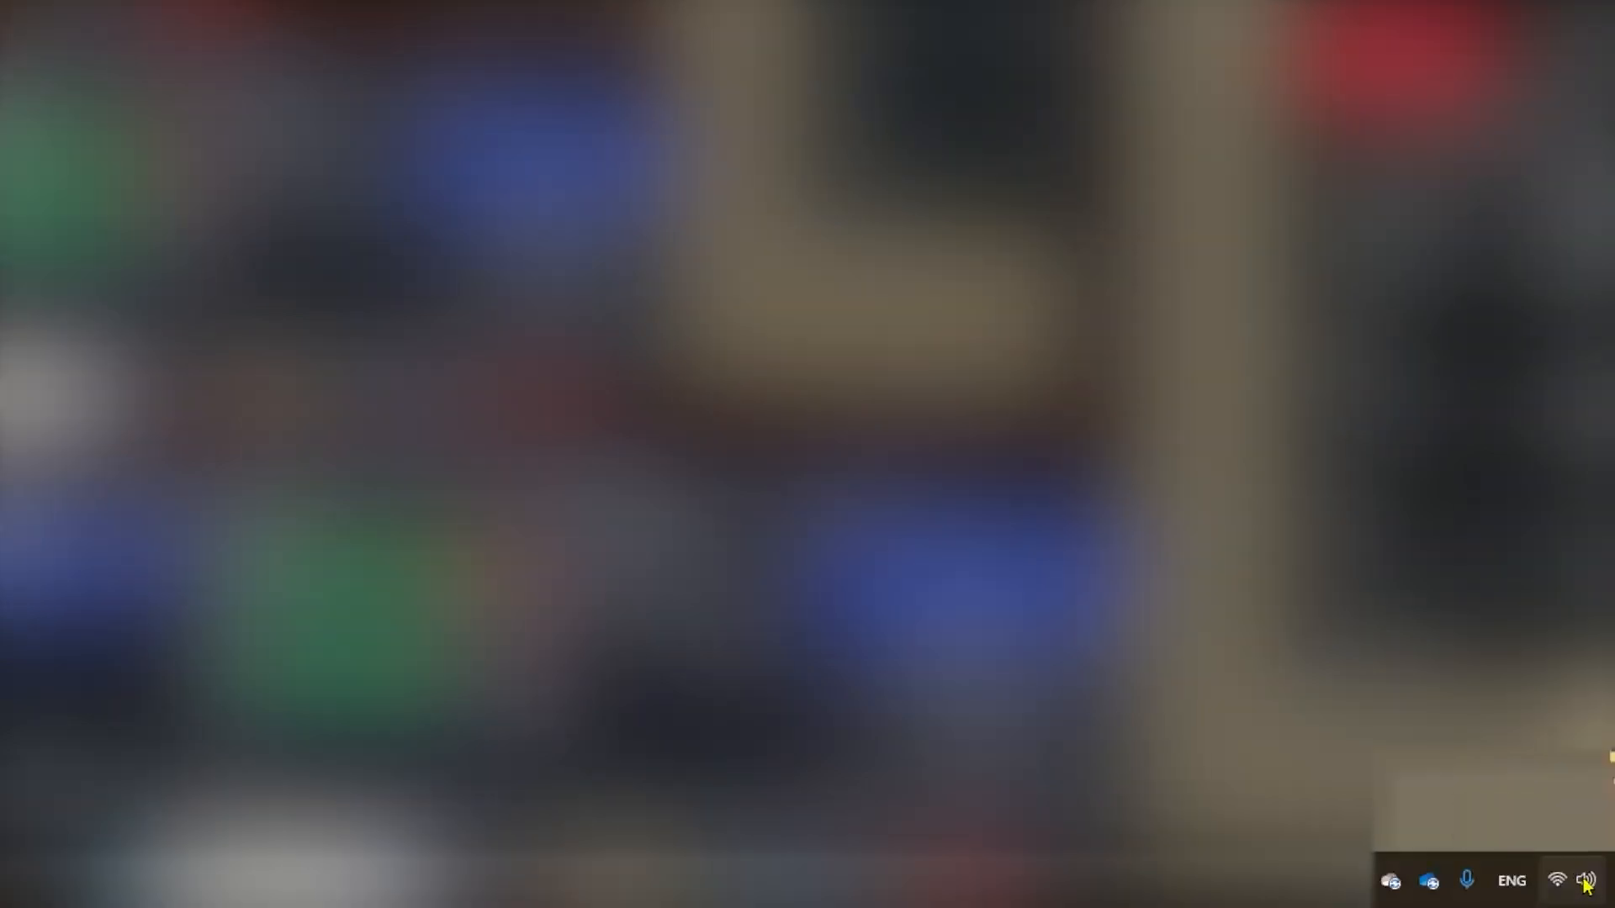
- Open Sound settings from the taskbar speaker icon's right-click menu
{"action": "right_click", "coordinate": [1584, 879]}
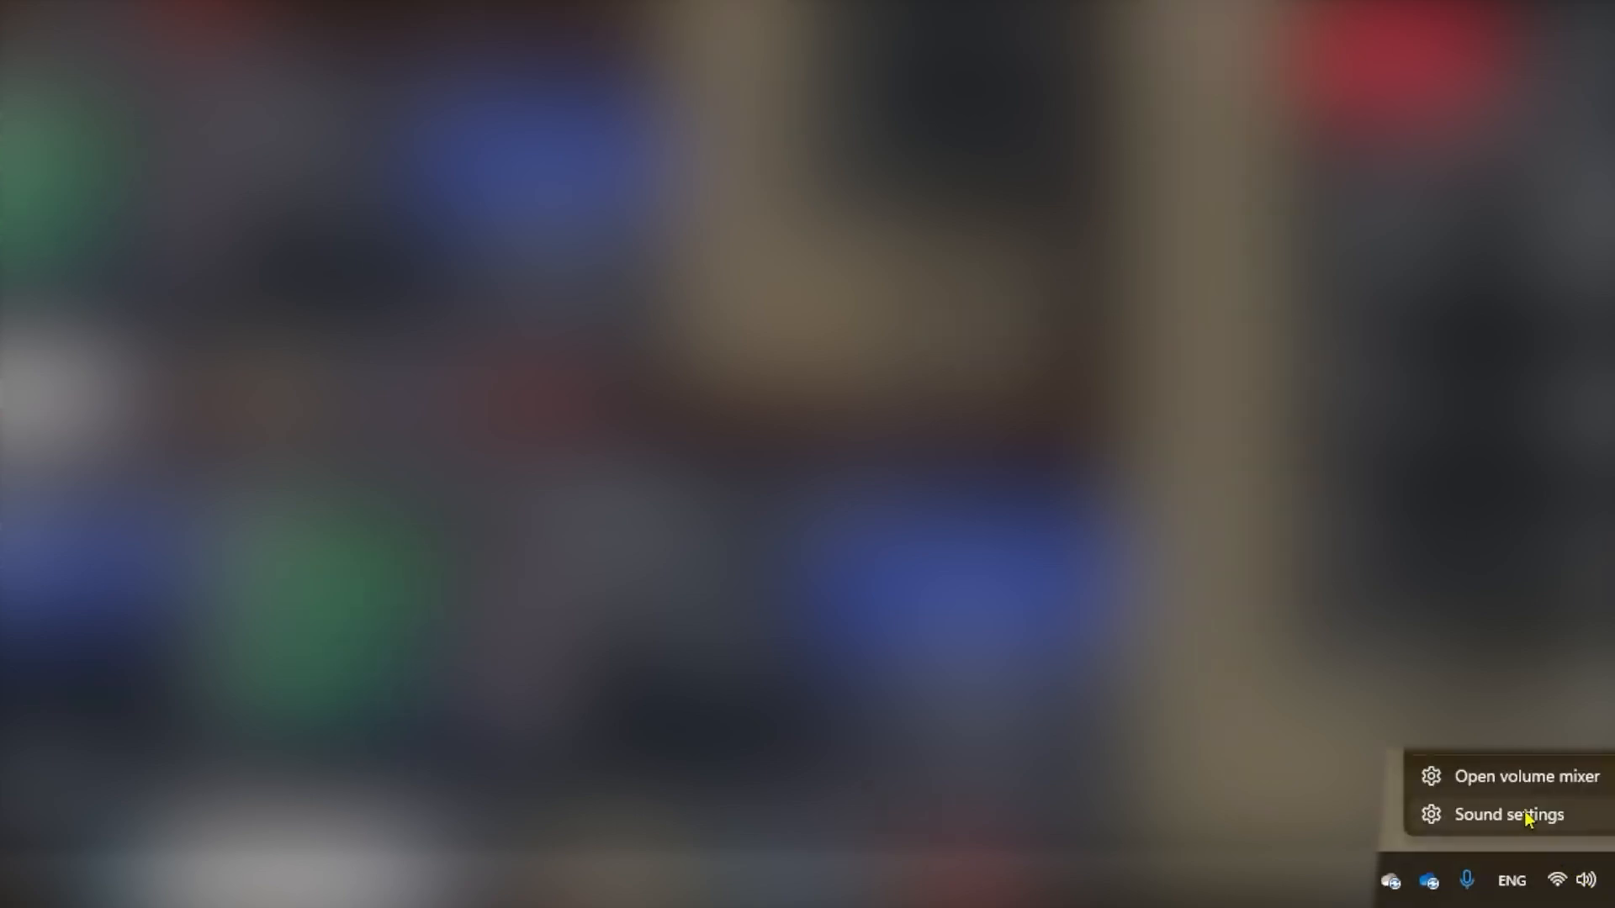
{"action": "left_click", "coordinate": [1508, 814]}
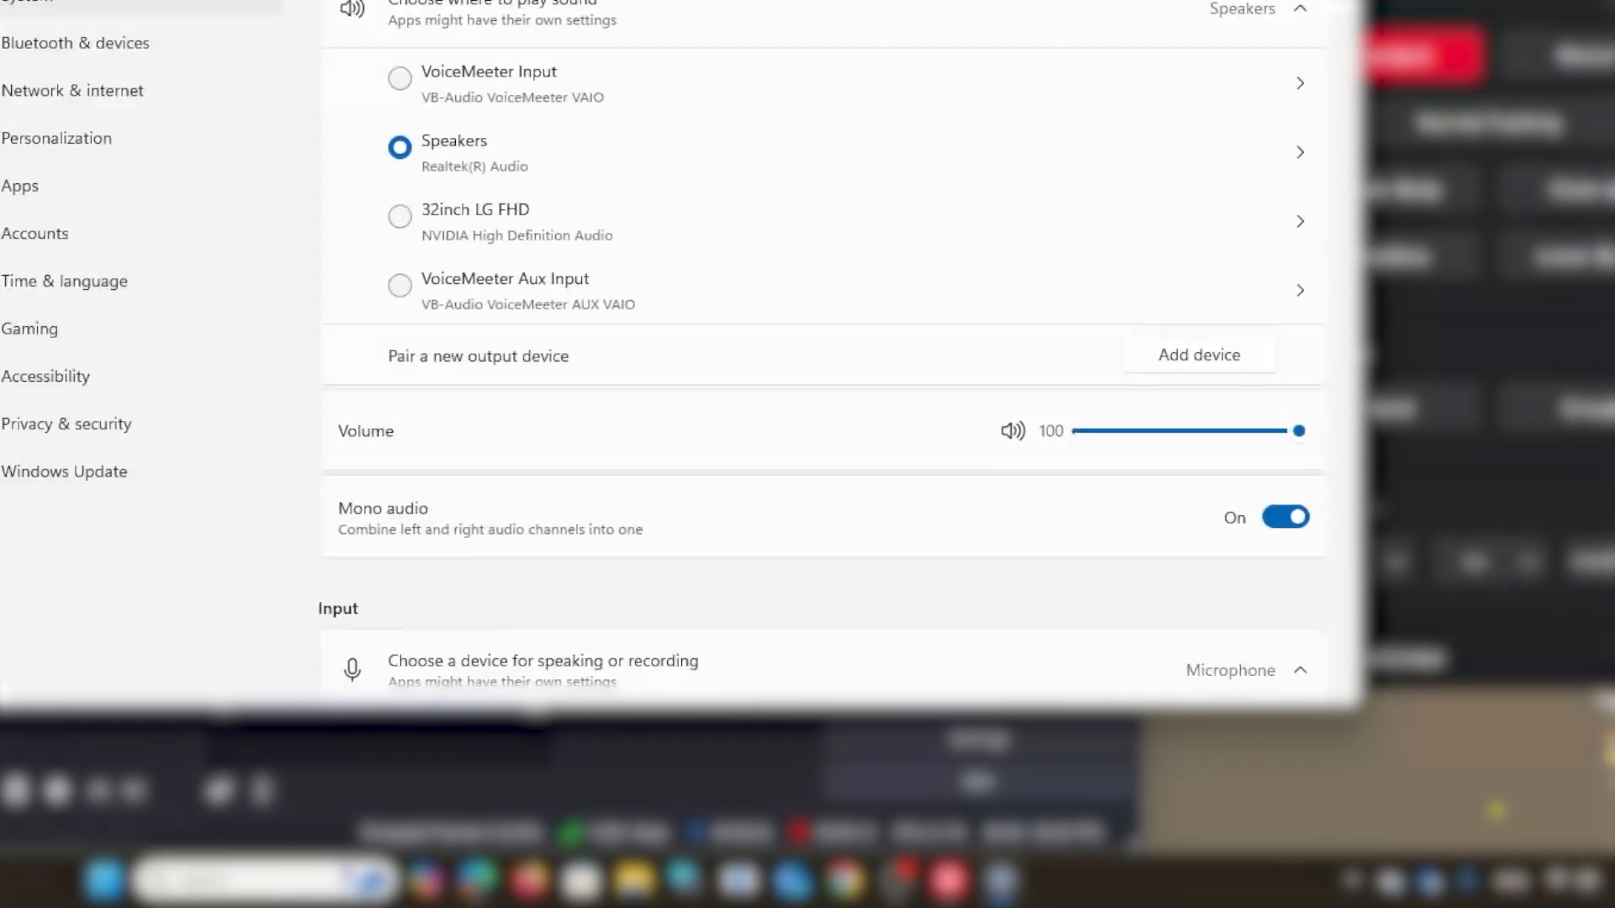
- Scroll the Sound page down to the Microphone input at volume 75 and Advanced options
{"action": "scroll", "scroll_direction": "down", "scroll_amount": 3}
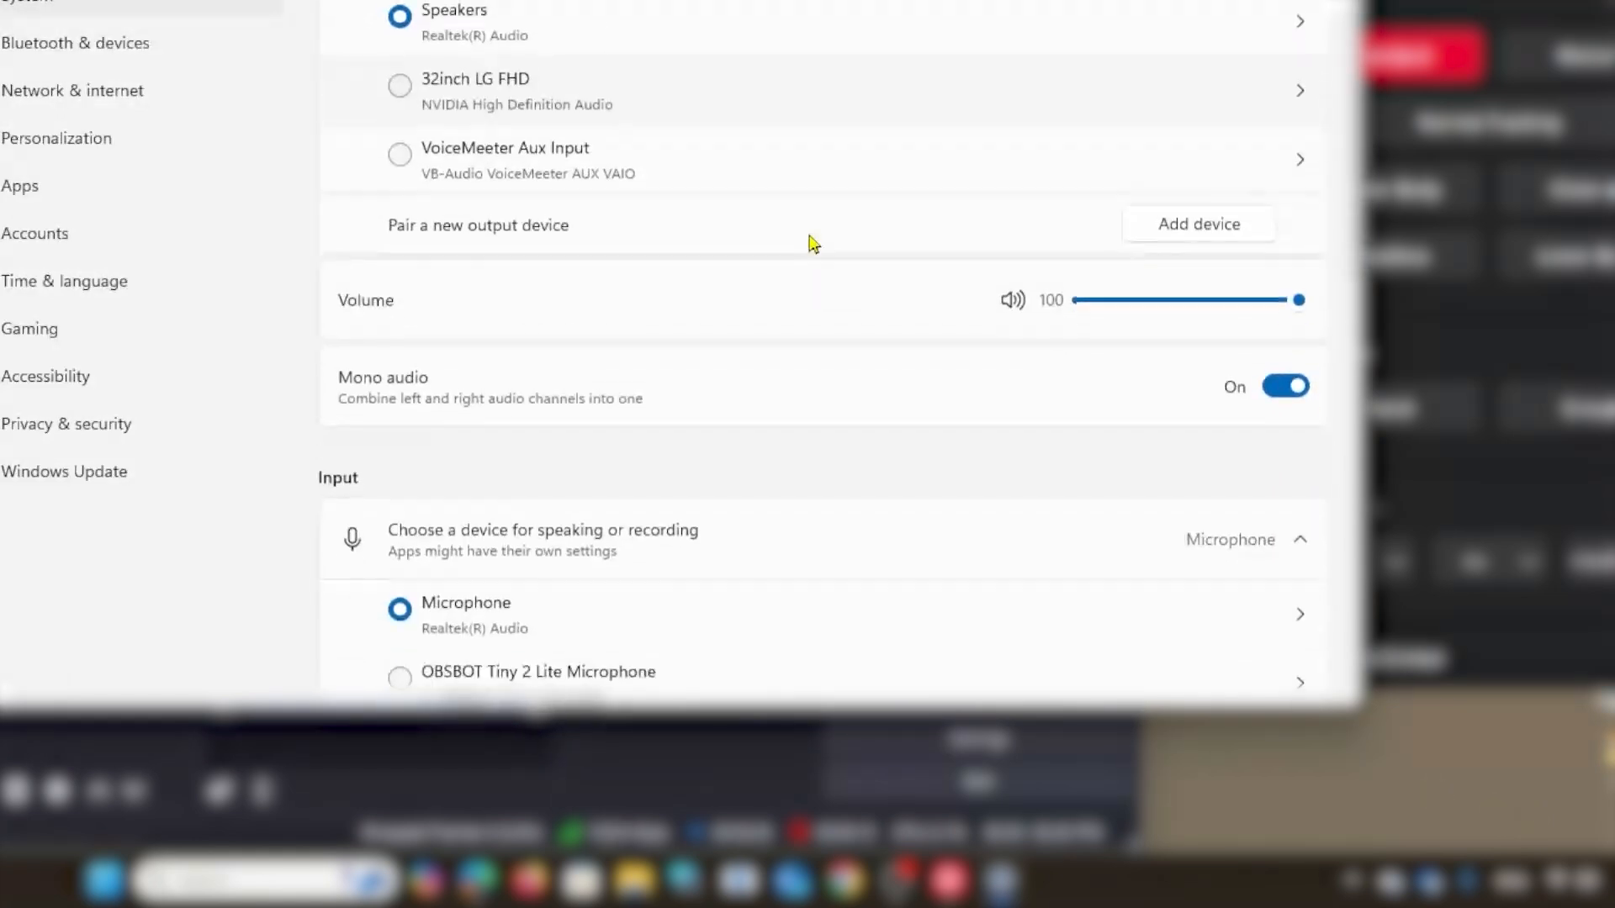
{"action": "scroll", "scroll_direction": "down", "scroll_amount": 3}
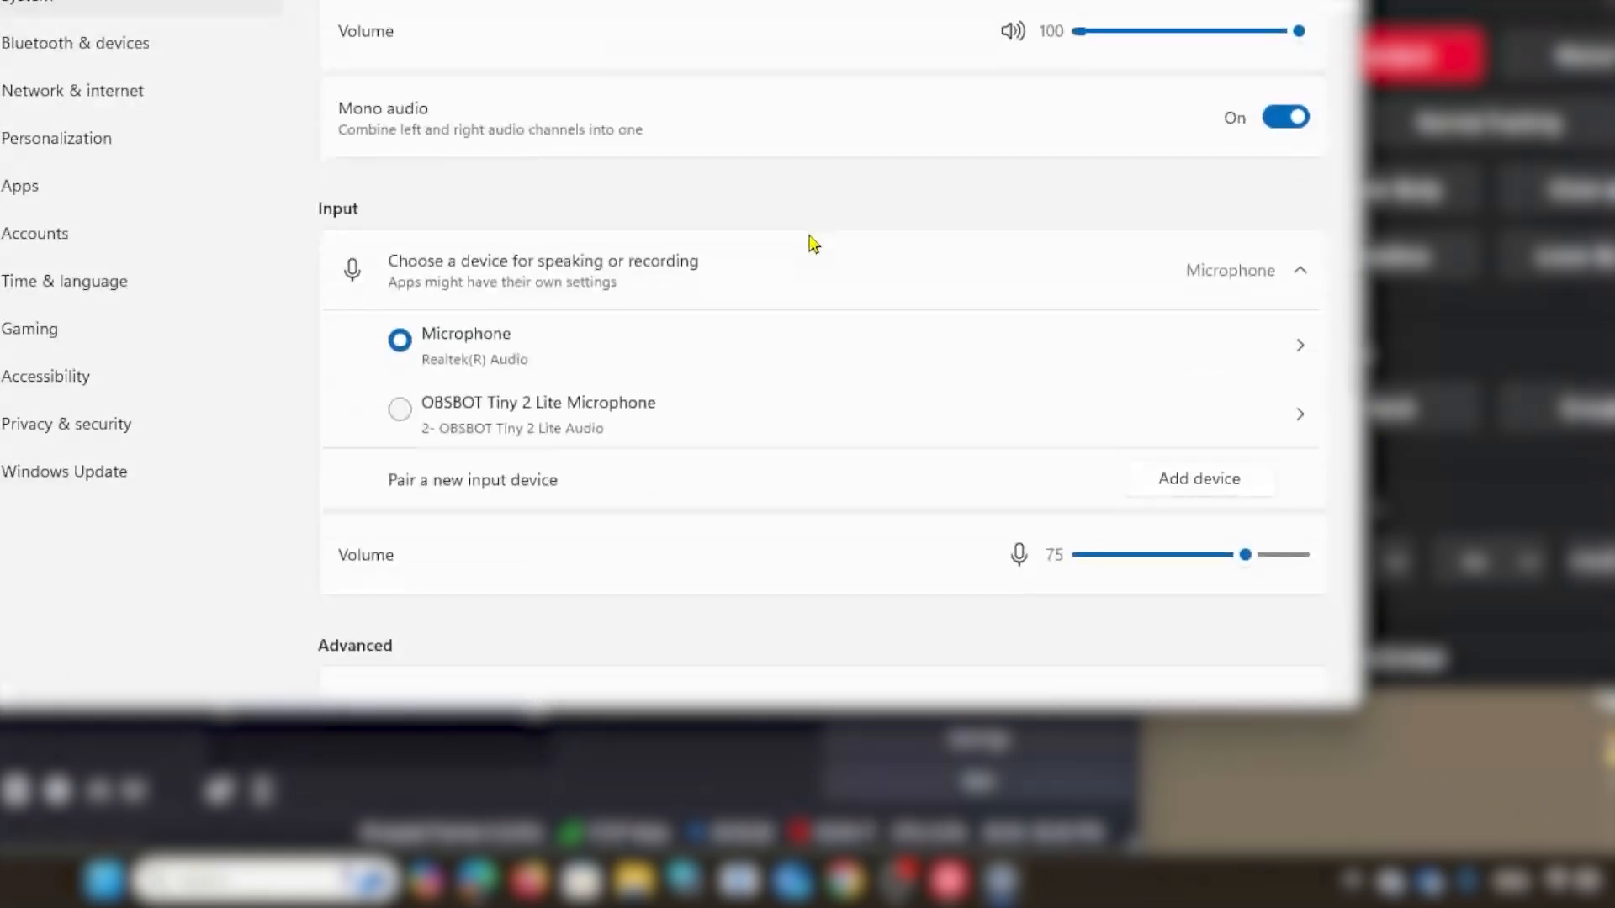
{"action": "scroll", "scroll_direction": "down", "scroll_amount": 3}
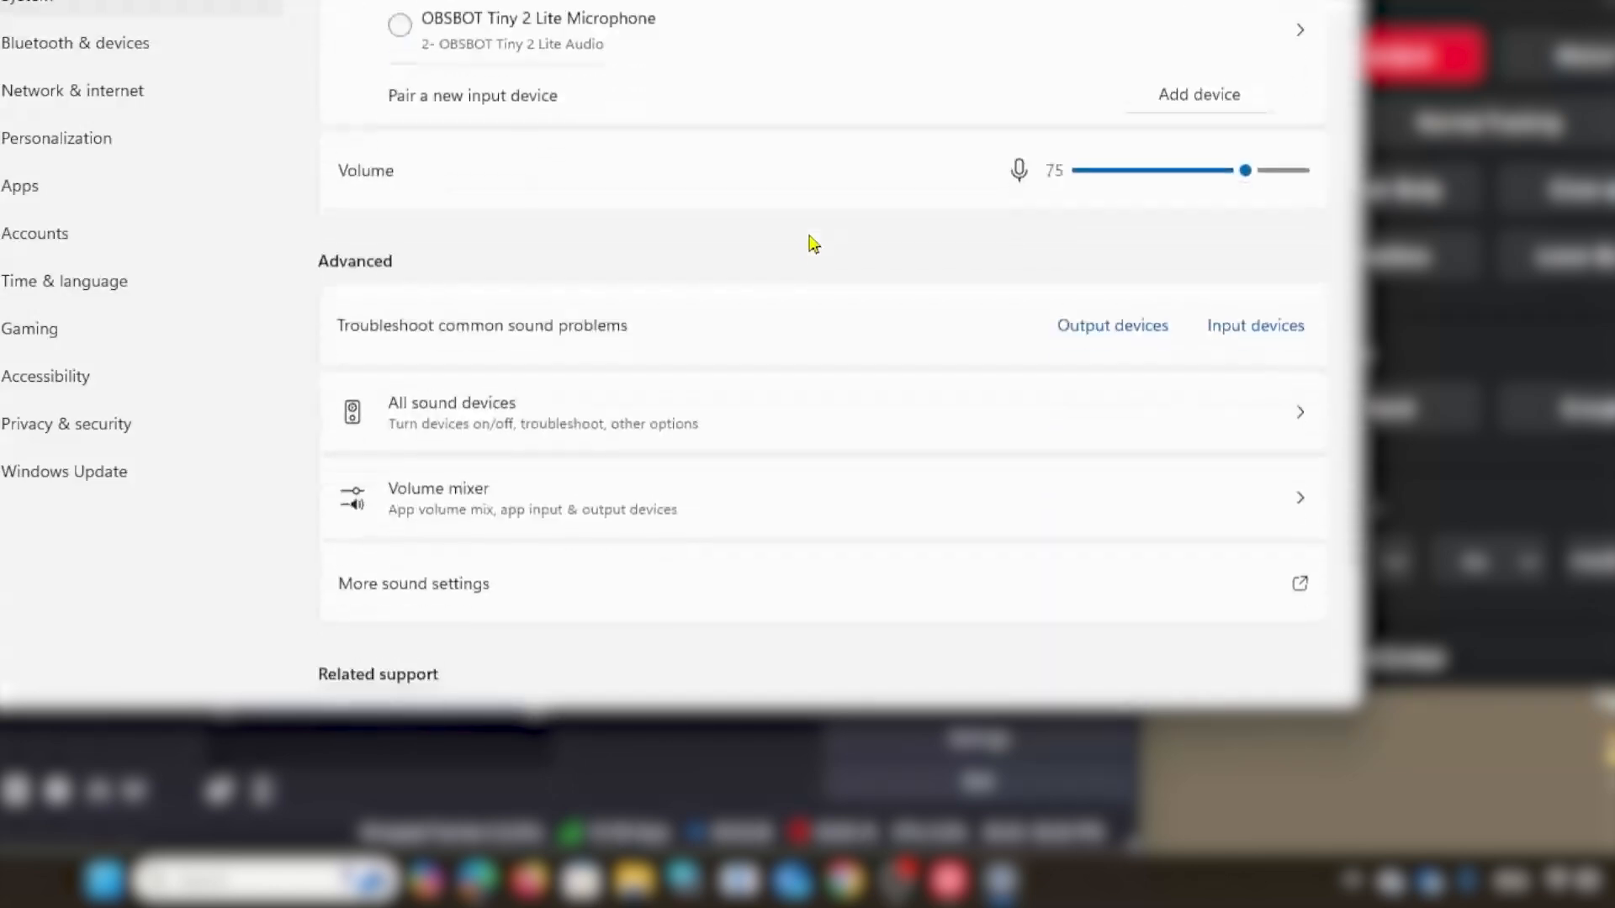